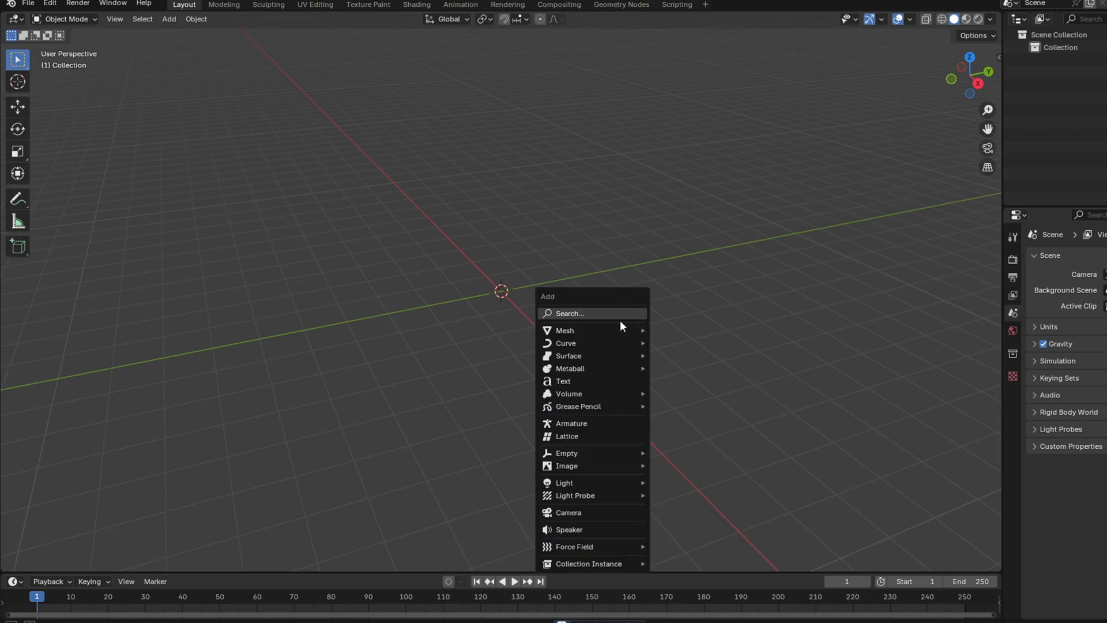
mouse_move(564, 330)
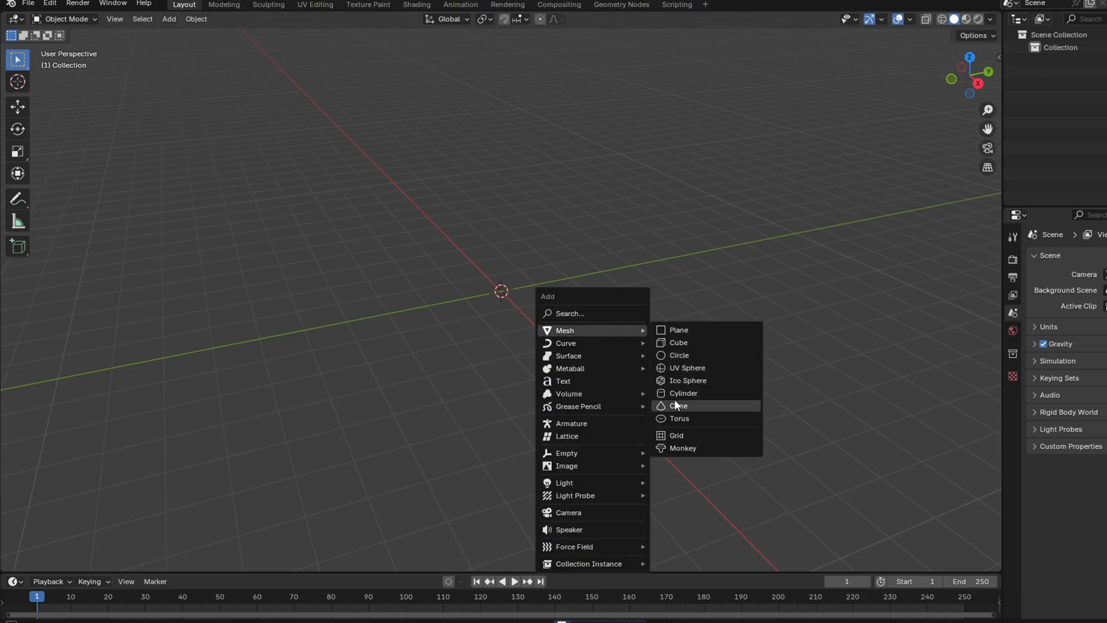
Add a cylinder mesh to the empty scene, stretched along Z to about 2.48.
click(683, 394)
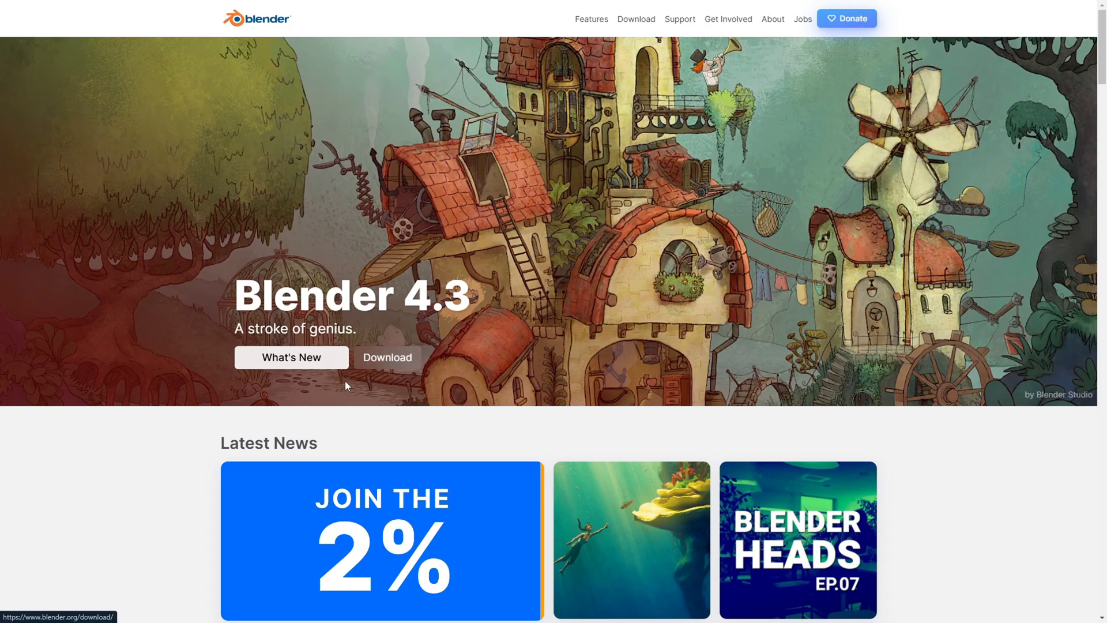
click(635, 19)
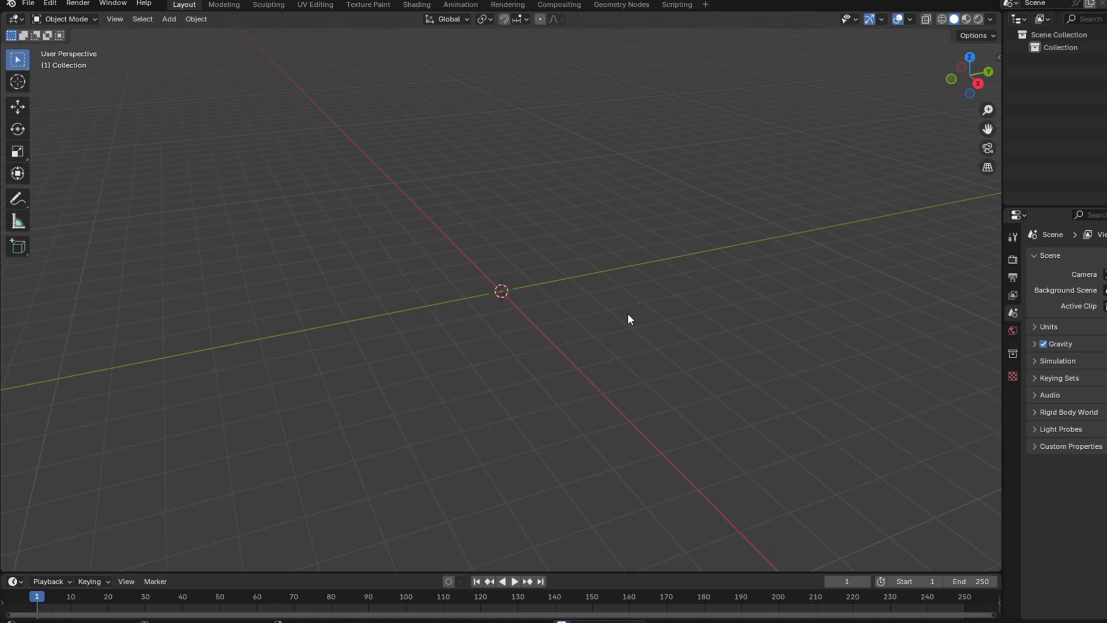
click(168, 19)
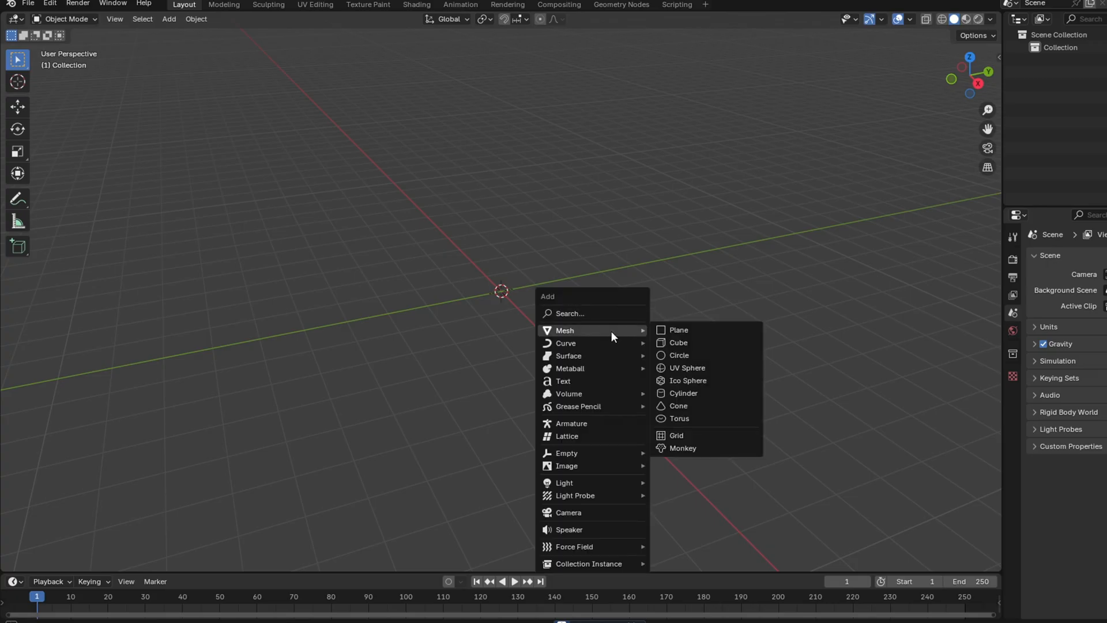
mouse_move(682, 393)
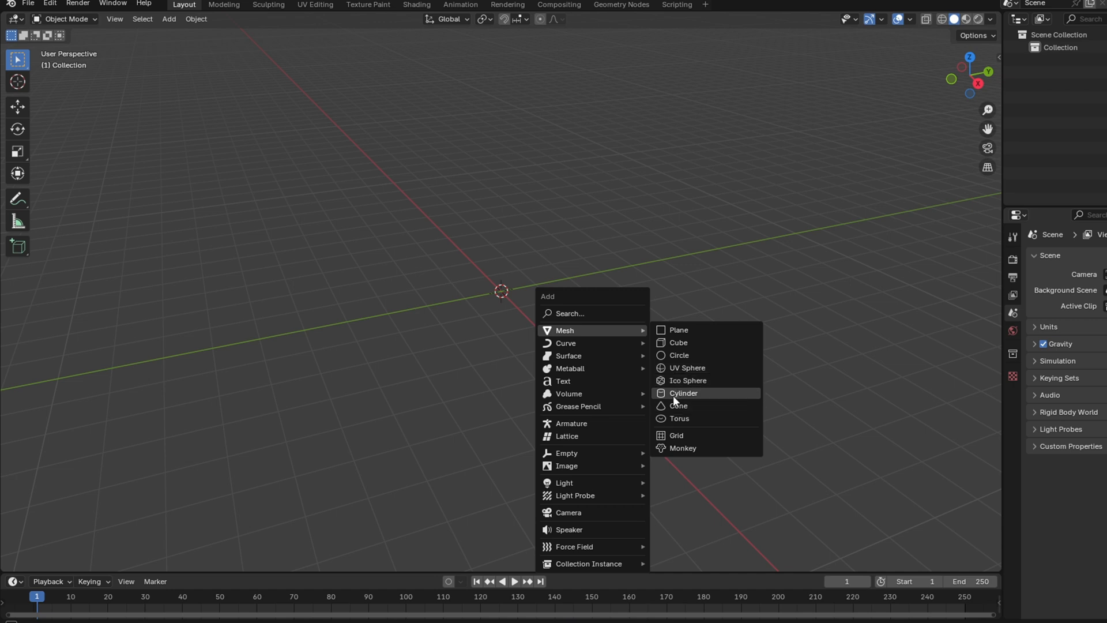
click(682, 393)
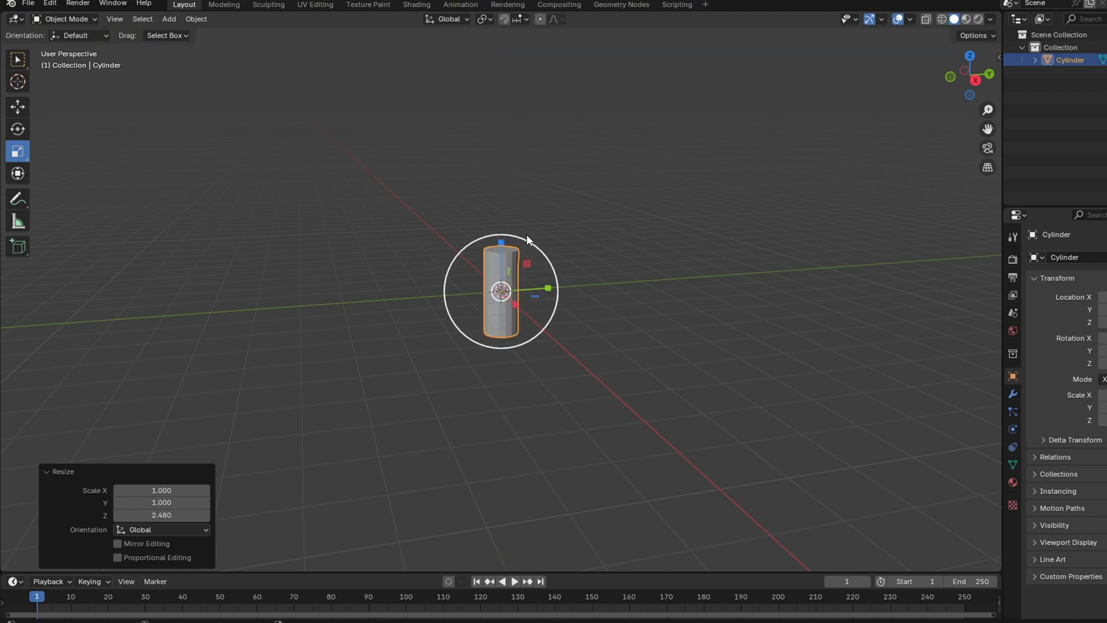
Switch the cylinder into Edit Mode to taper it into a slender trunk.
key(Tab)
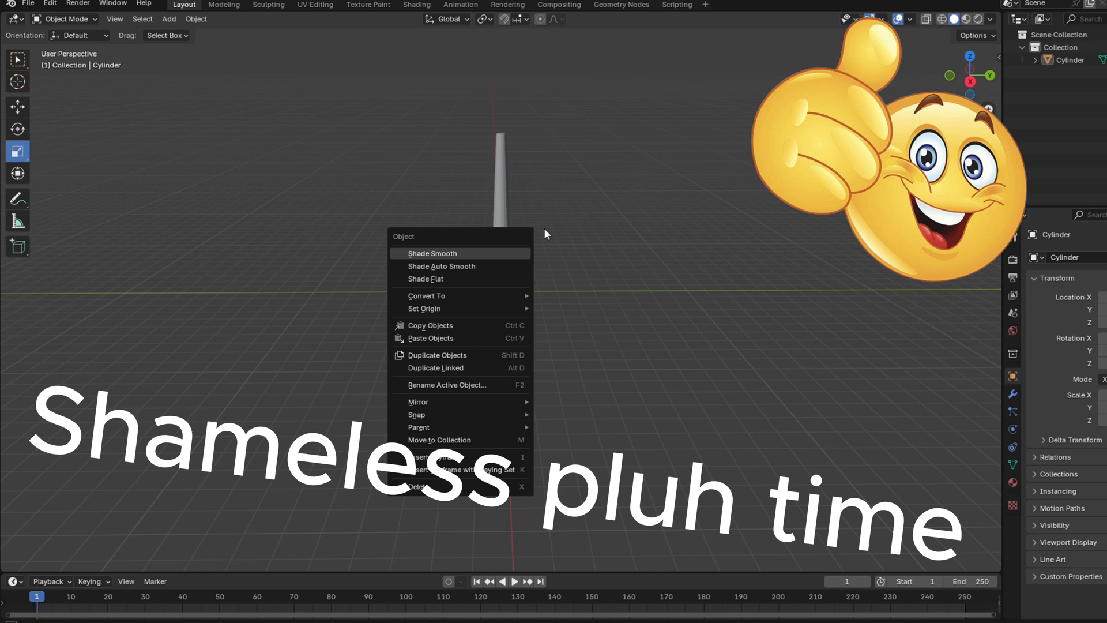
Shade the trunk smooth and add a cone mesh to the scene.
click(433, 253)
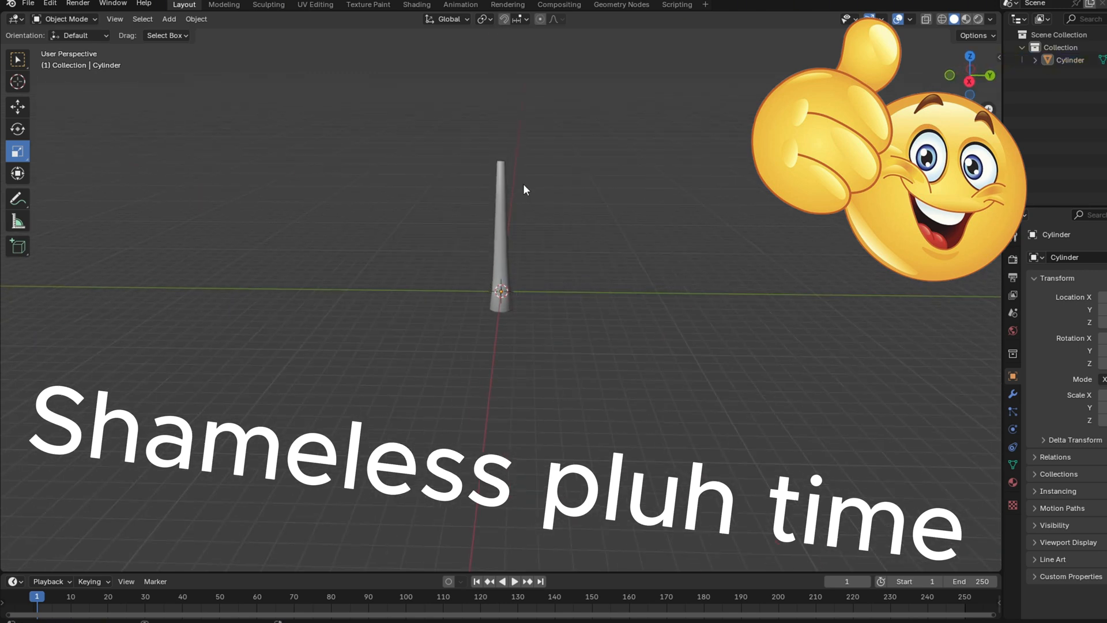
click(167, 19)
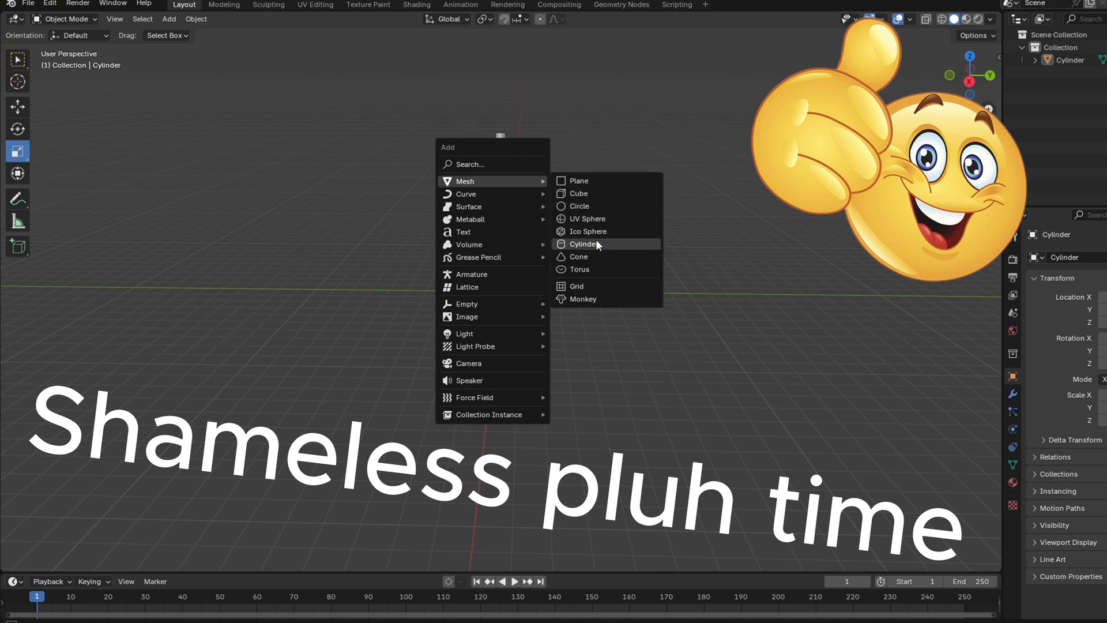
click(579, 256)
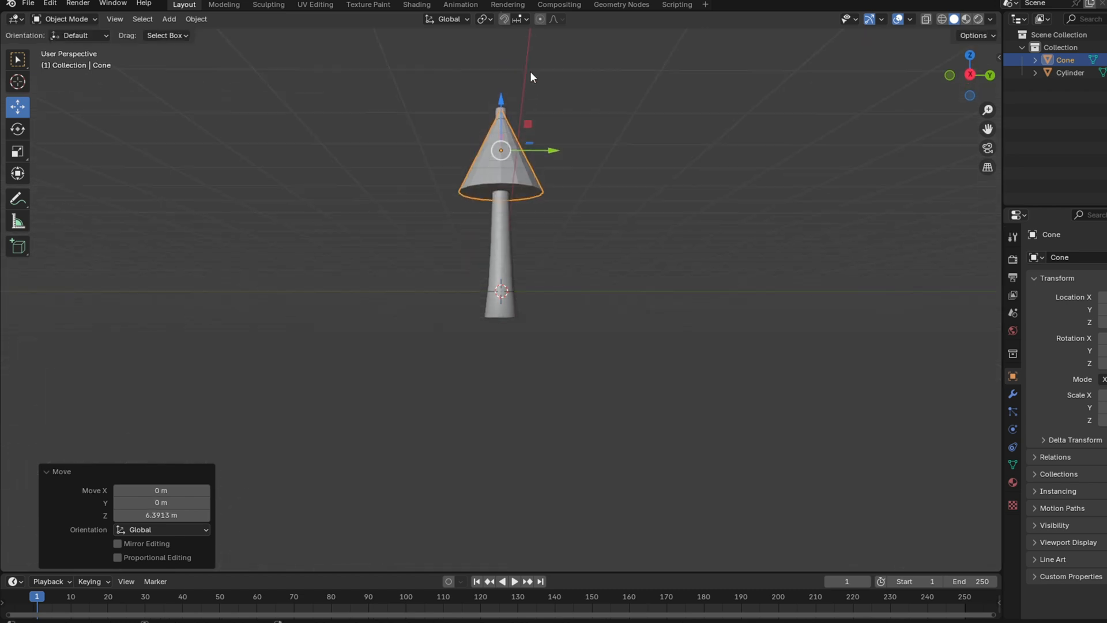
Raise the cone onto the trunk and drag its base rim down into a drooping canopy.
click(17, 151)
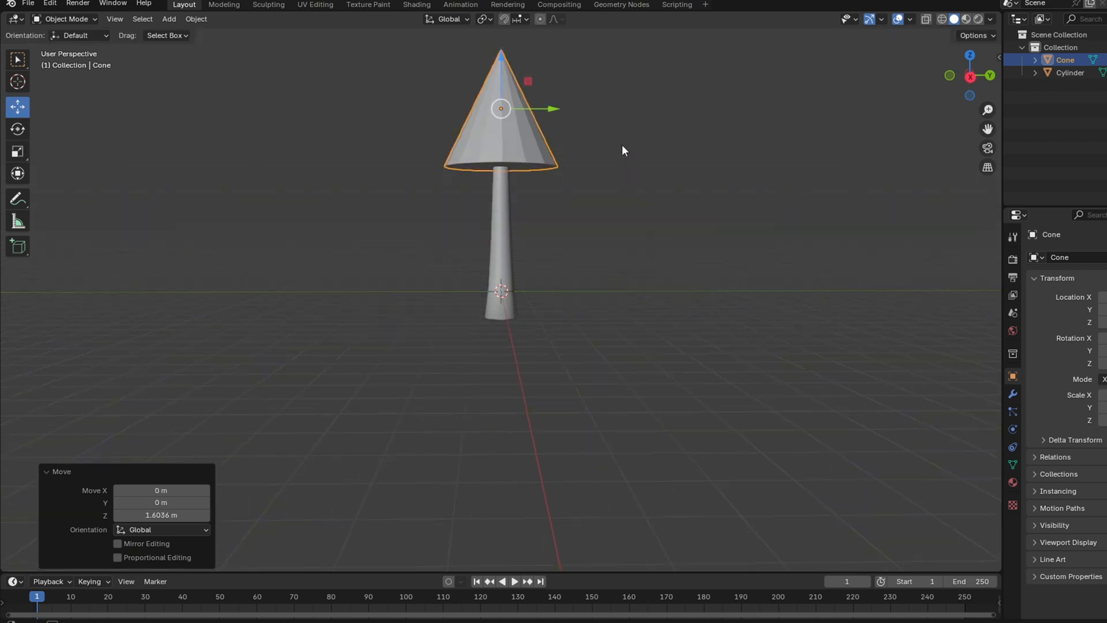
key(Tab)
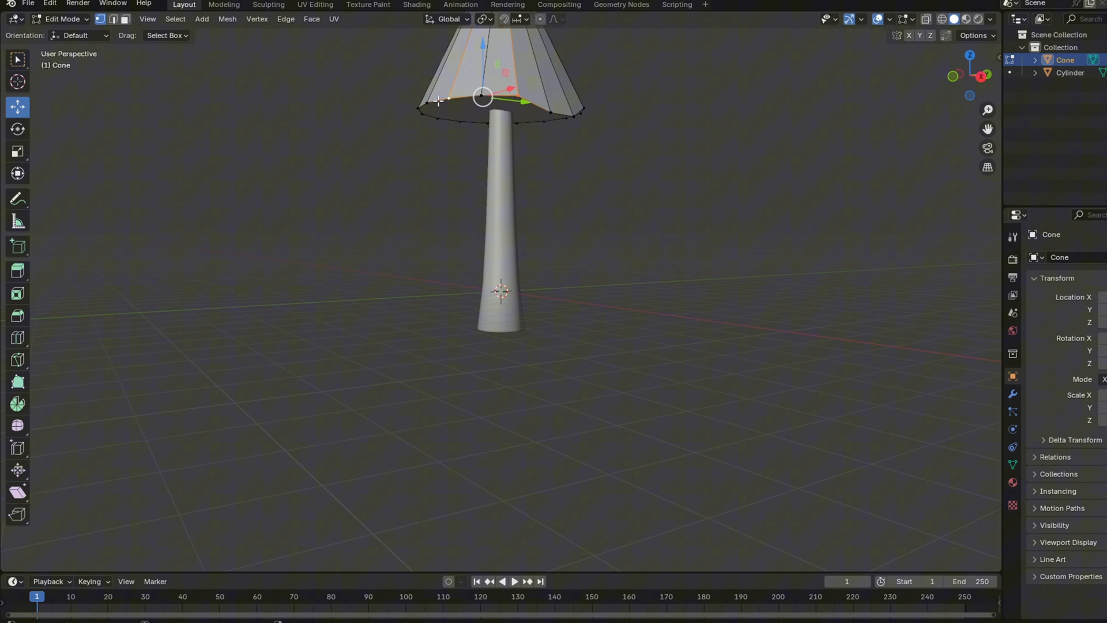
drag(482, 96, 463, 124)
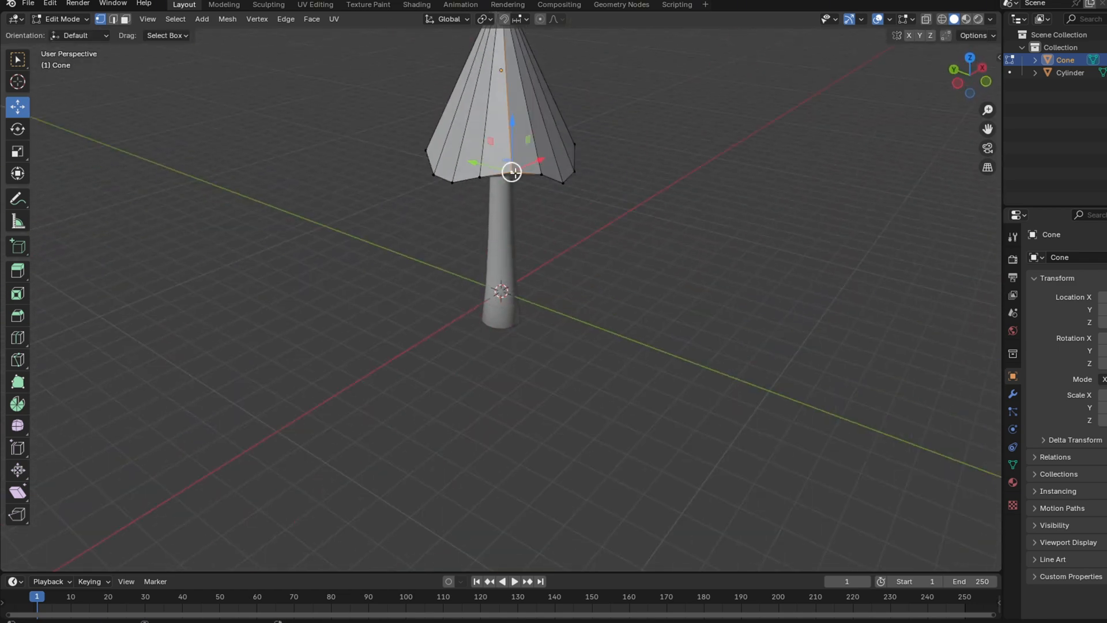
drag(510, 174, 487, 183)
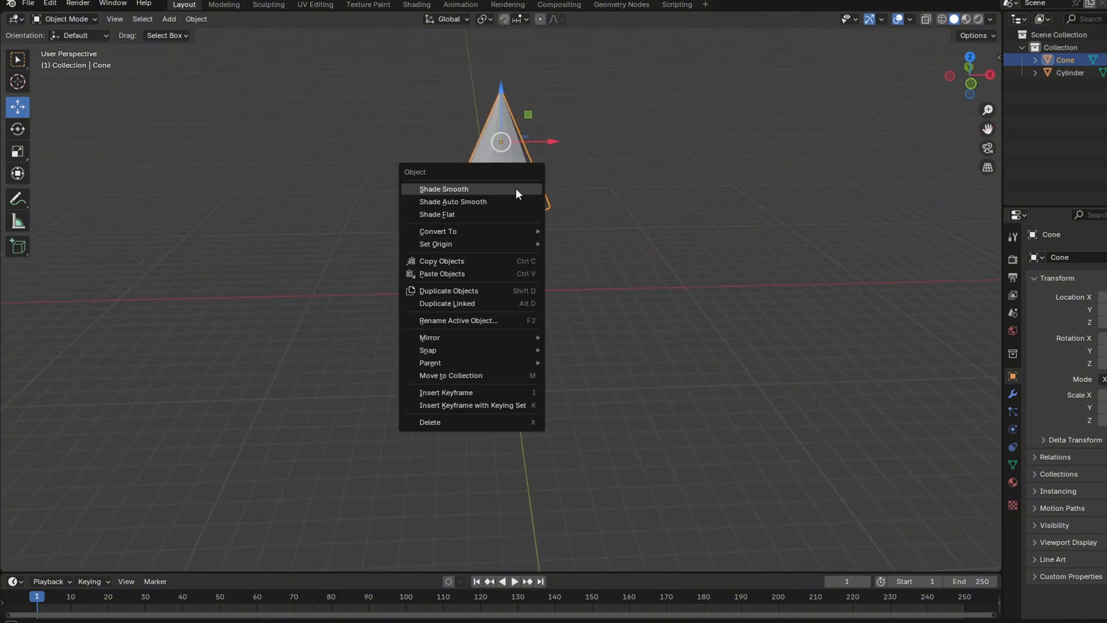
Shade the cone smooth and place a smaller duplicate above it as a second tier.
click(443, 188)
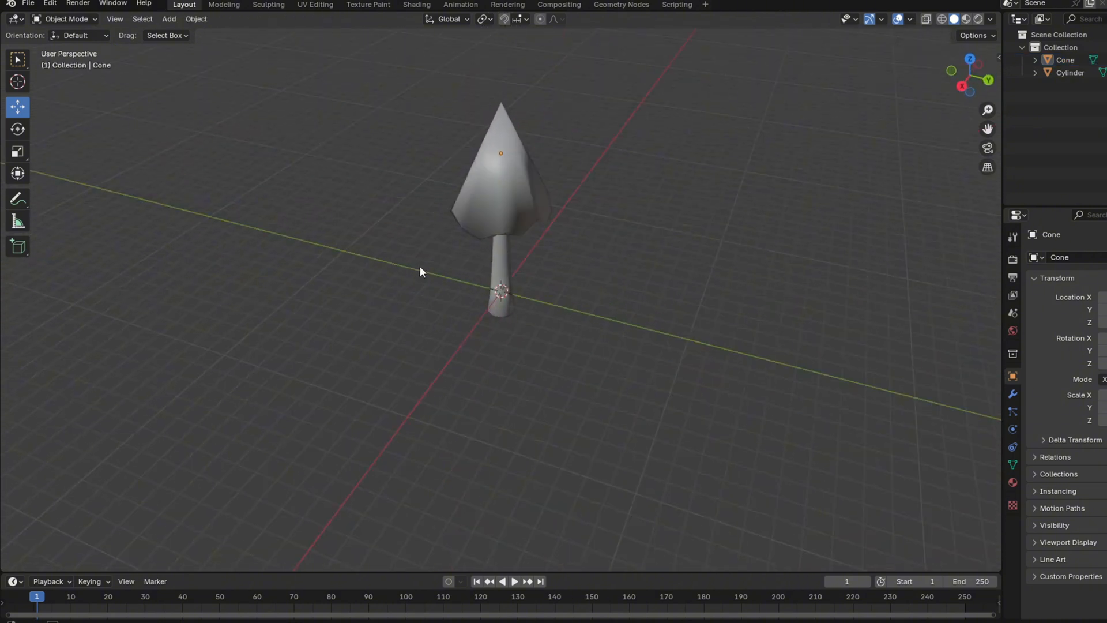
click(168, 19)
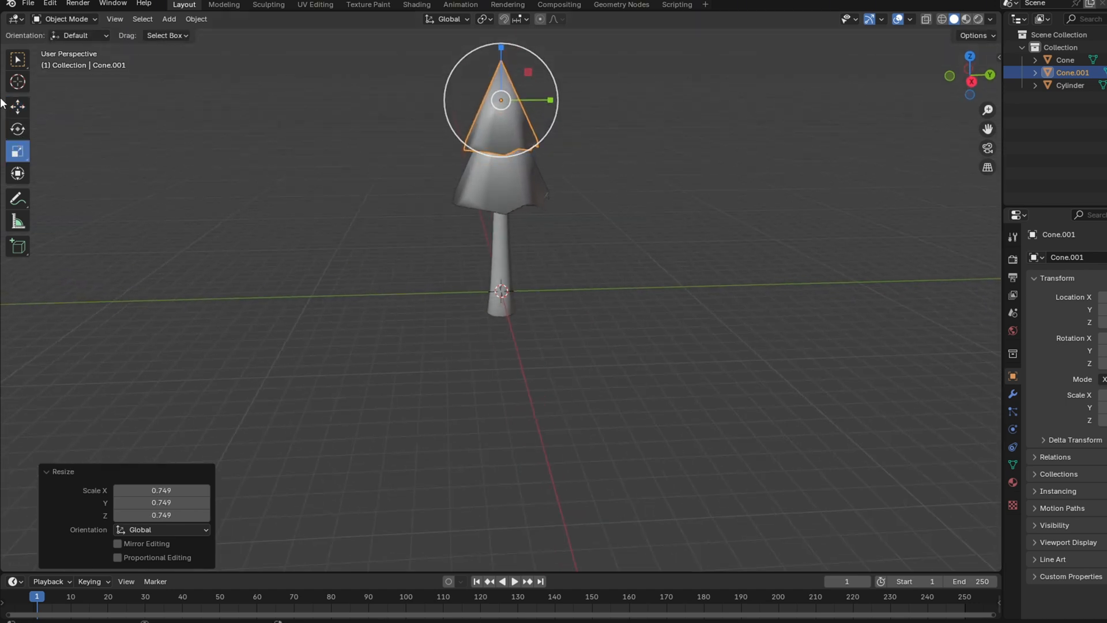
click(16, 106)
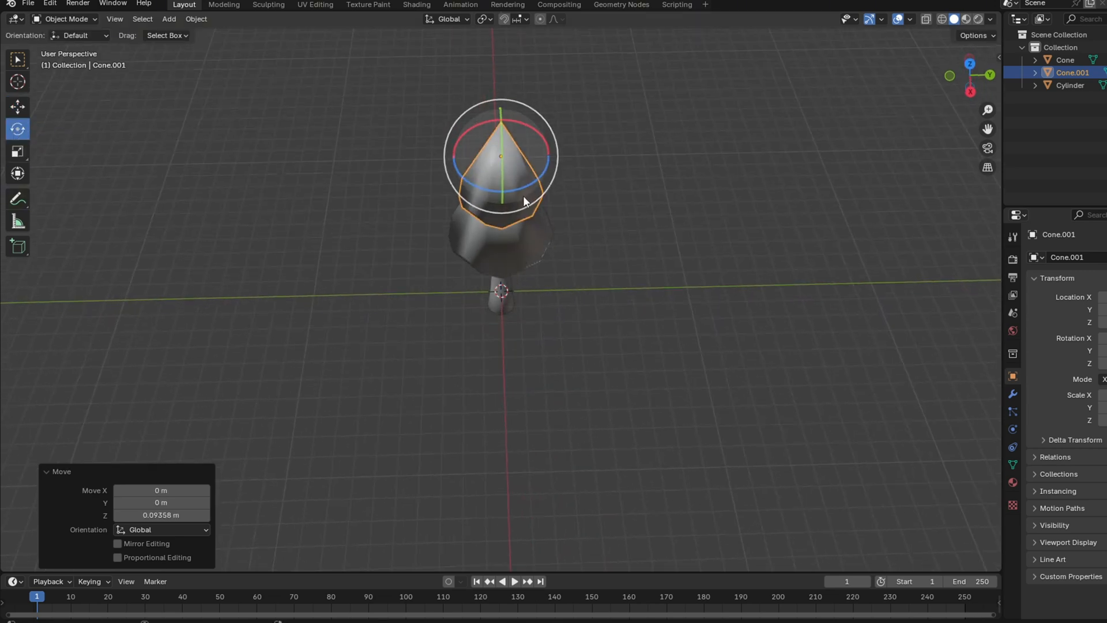
drag(522, 202, 399, 170)
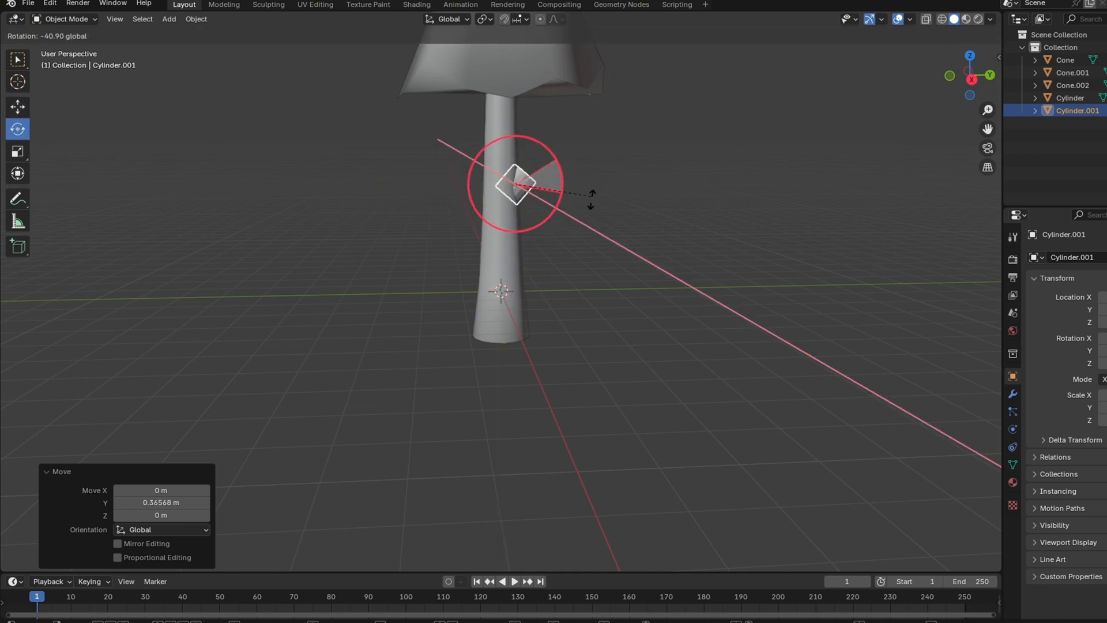
Enter Edit Mode on the tilted branch cylinder and bring up the viewport shading options.
key(Tab)
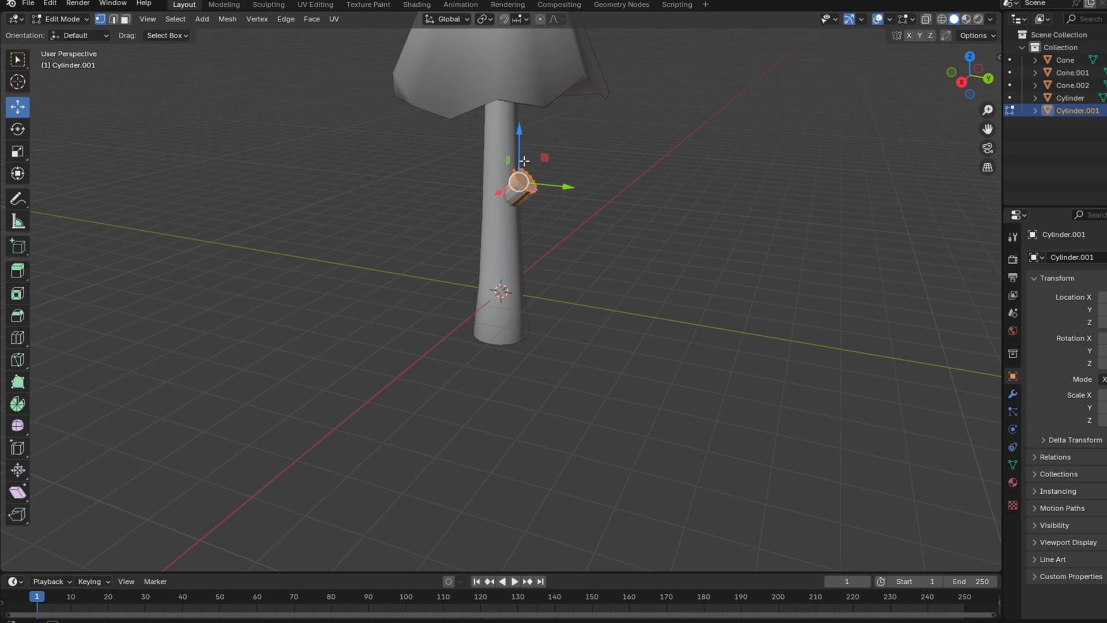
key(z)
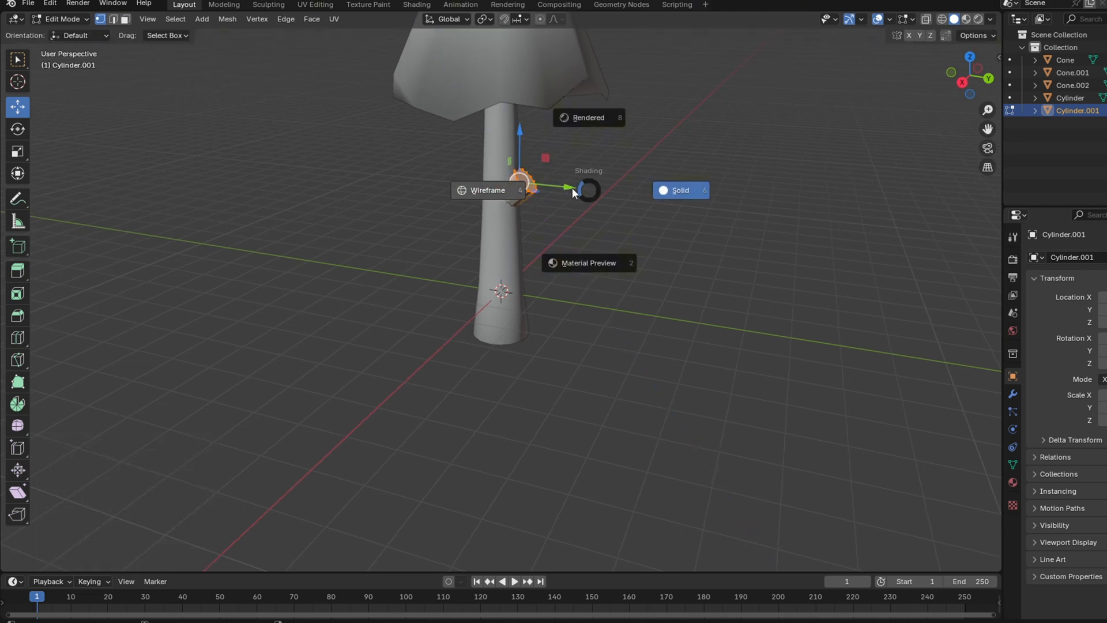
In wireframe, extrude the branch's end face outward, bend it upward, then exit Edit Mode.
click(488, 189)
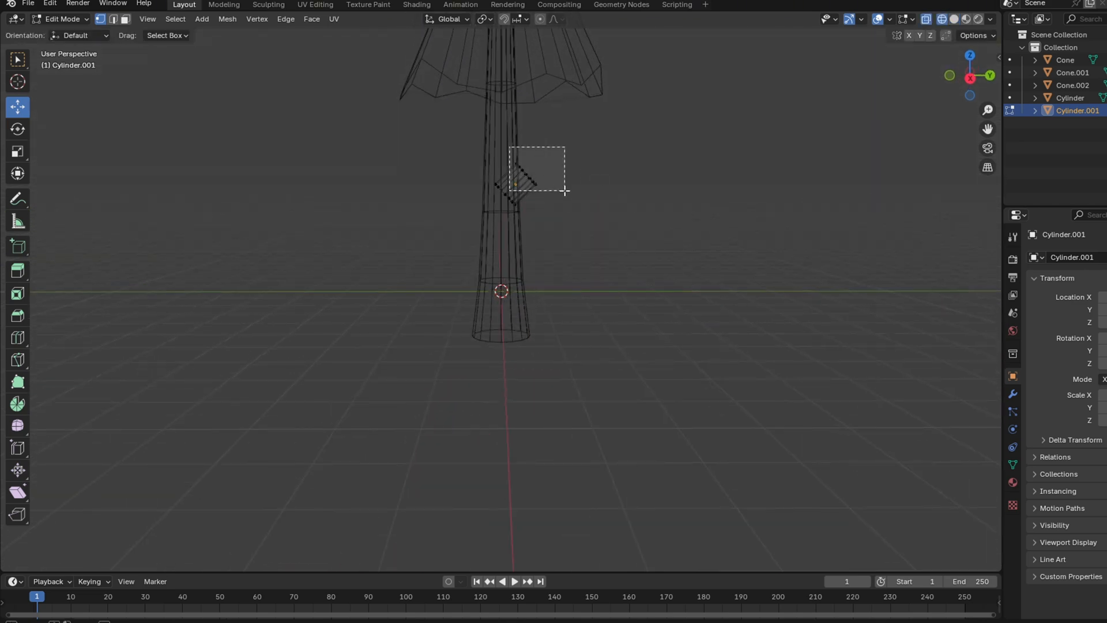
drag(515, 148, 566, 191)
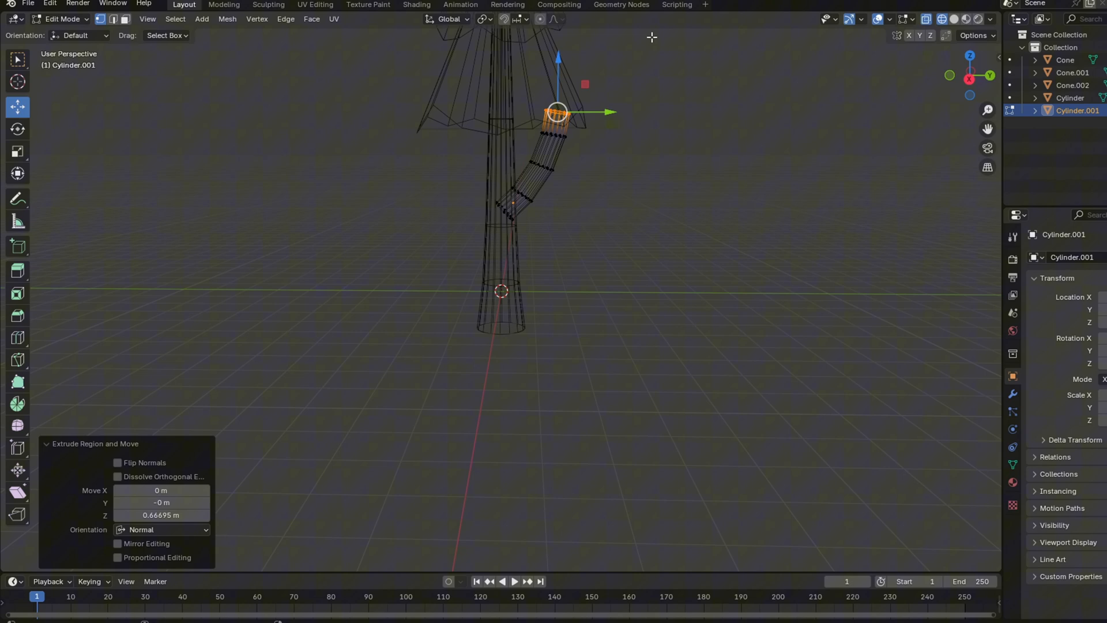
drag(557, 113, 579, 122)
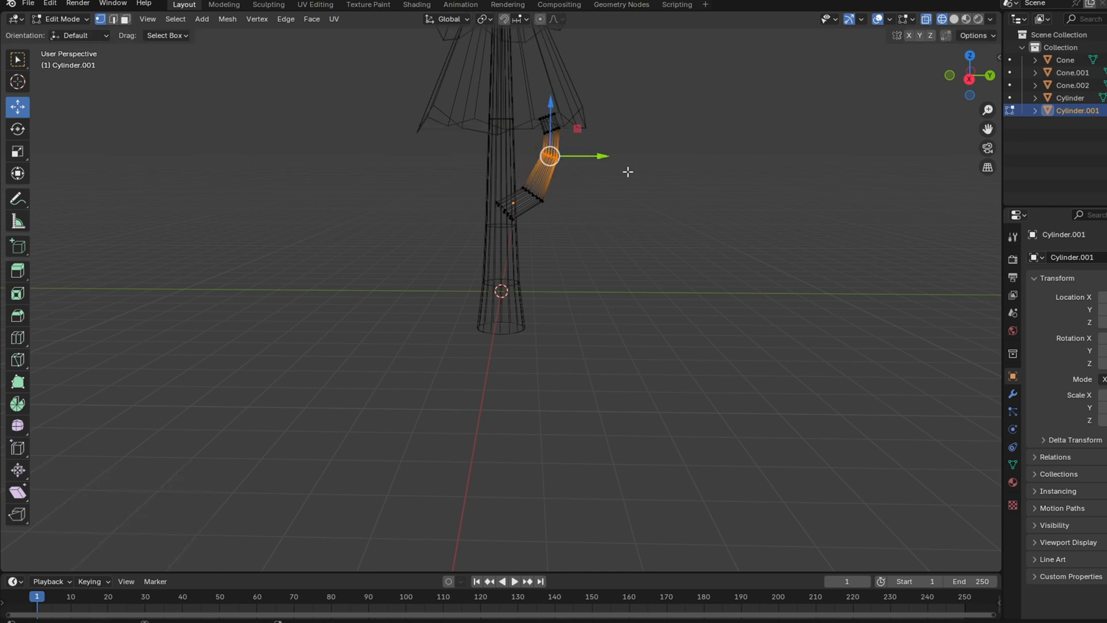
drag(550, 138, 550, 98)
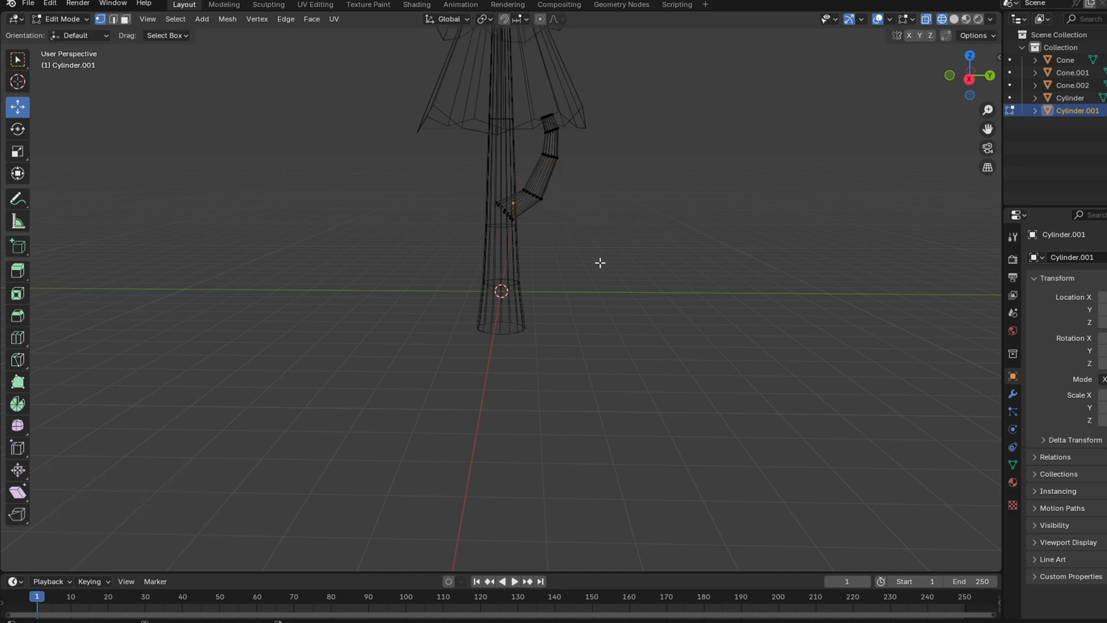
key(Tab)
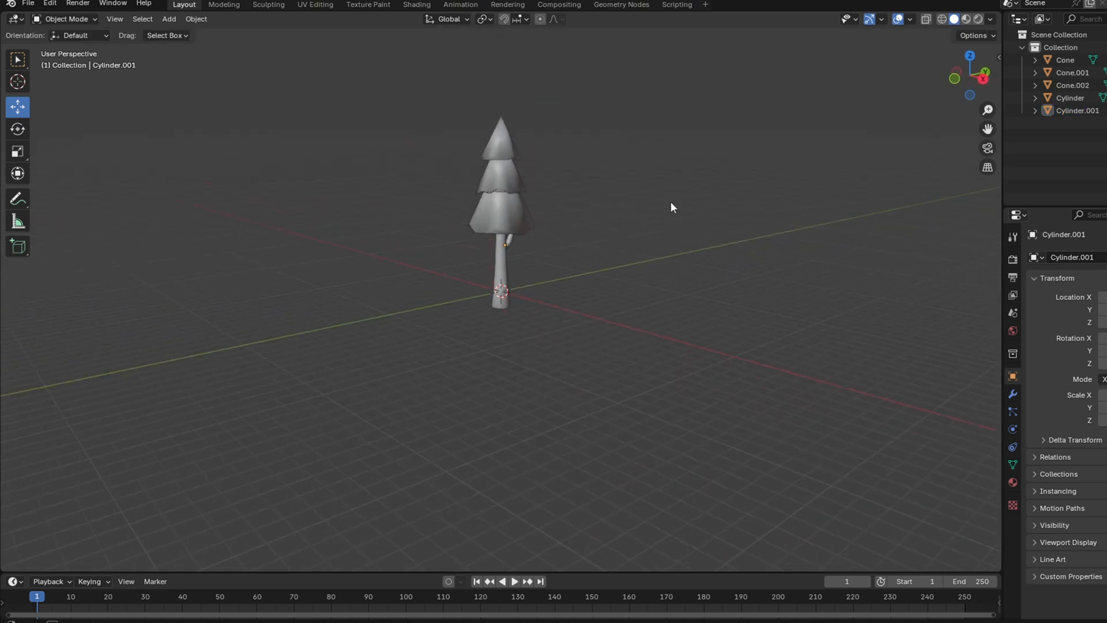
Move the view closer to inspect the trunk and curved branch.
drag(671, 207, 728, 258)
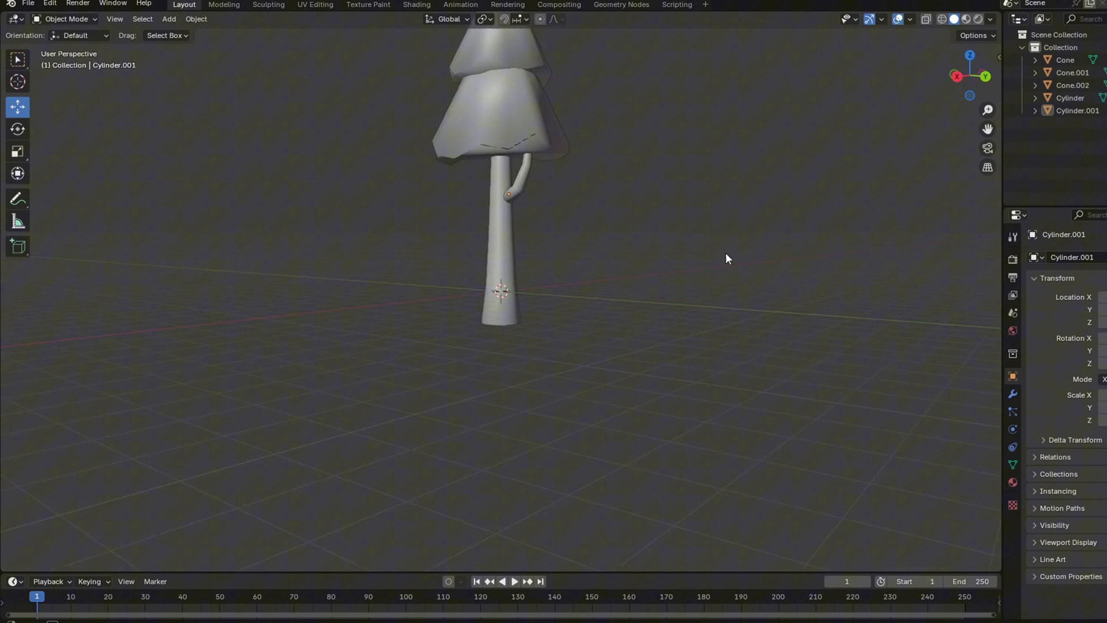